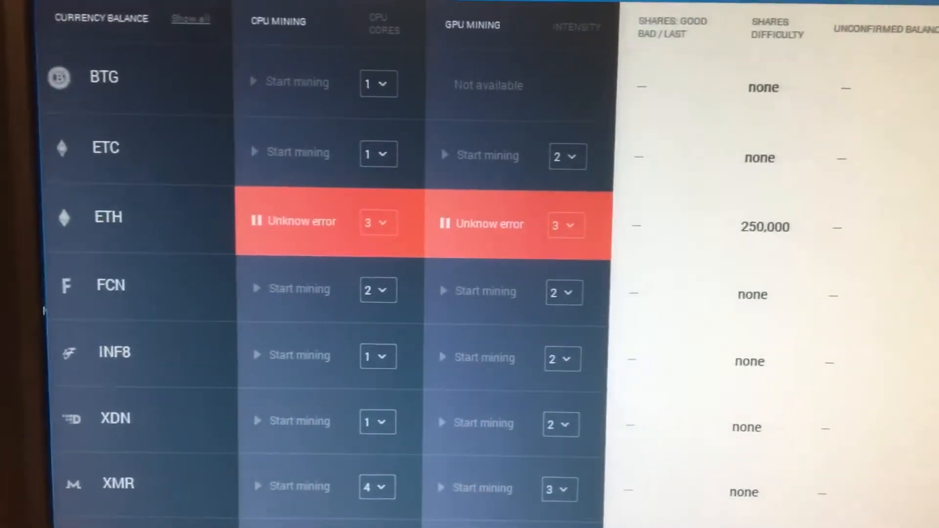
scroll(down, 3)
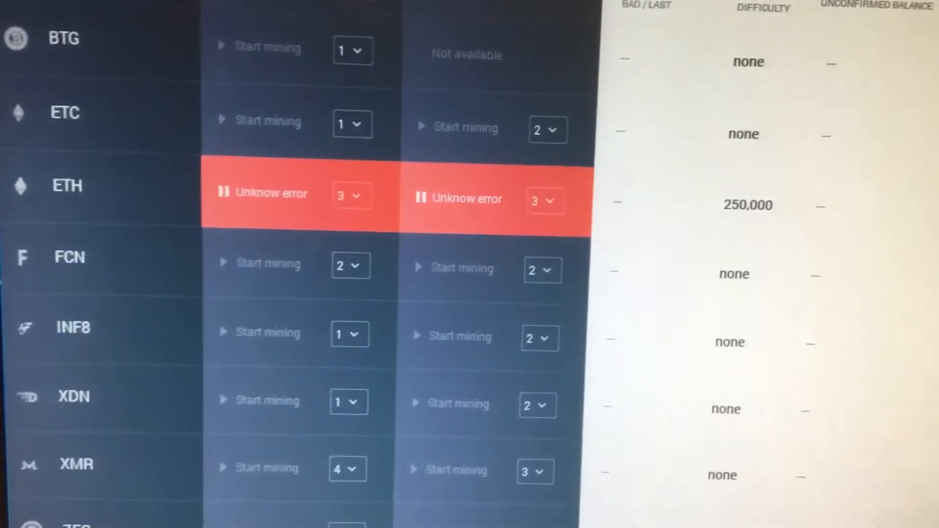